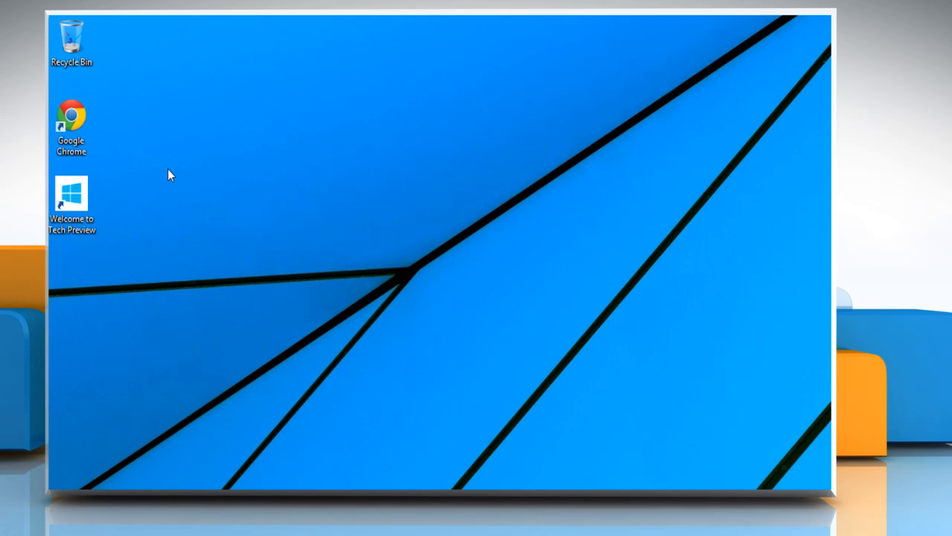
mouse_move(218, 196)
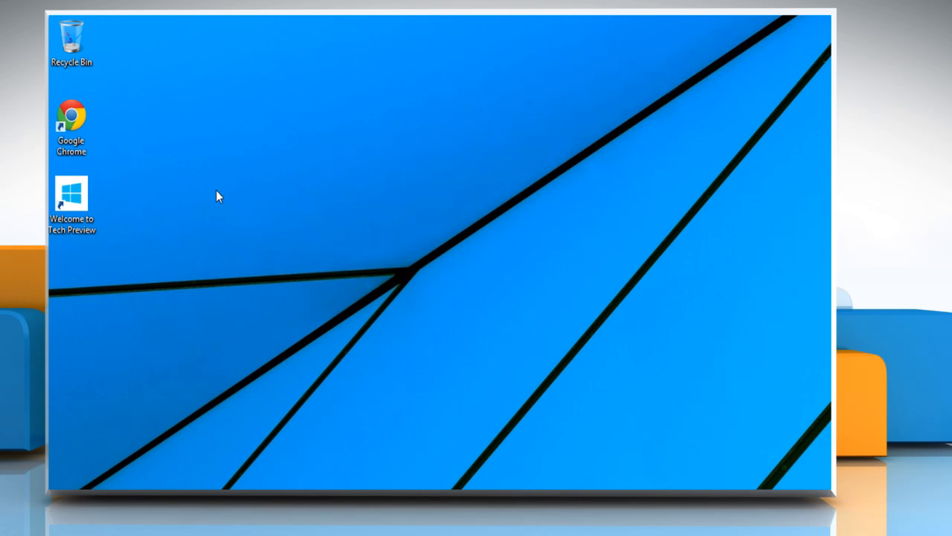
mouse_move(215, 188)
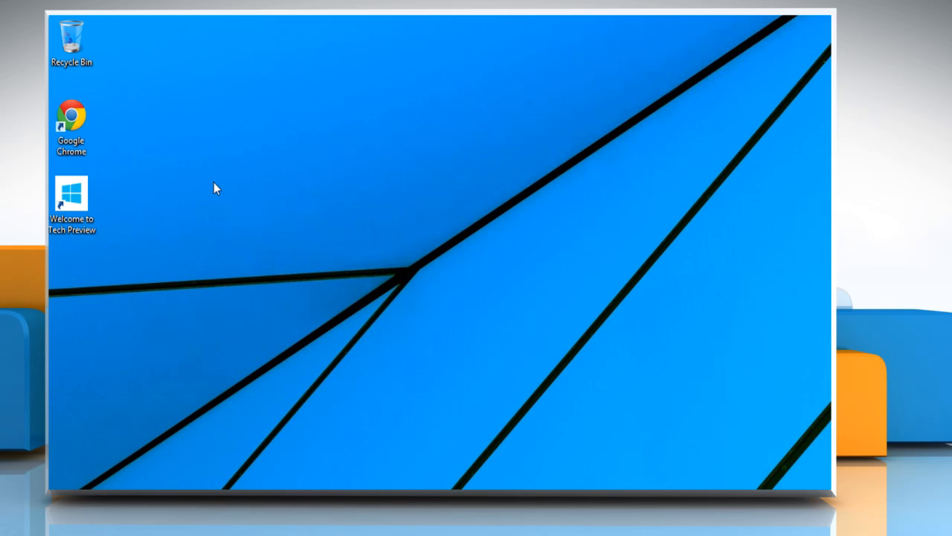
left_click(71, 126)
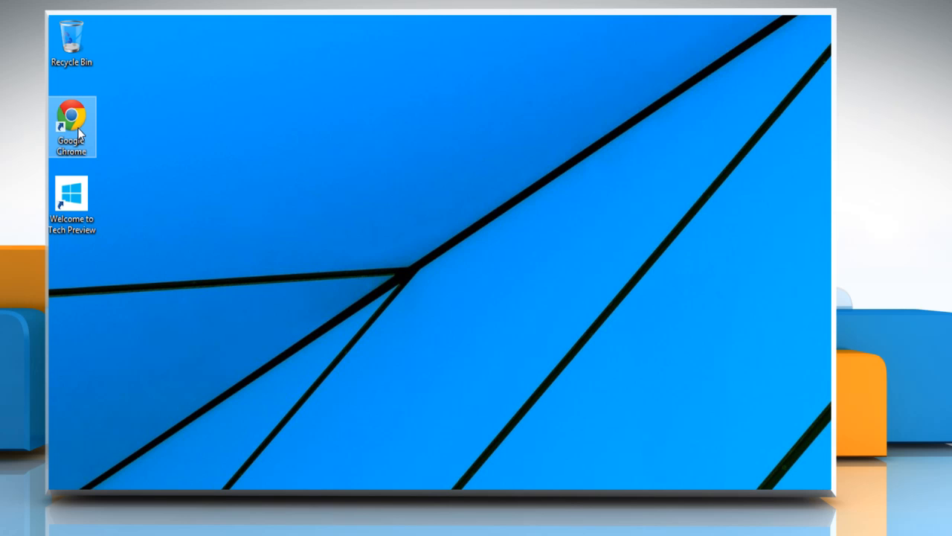
right_click(72, 126)
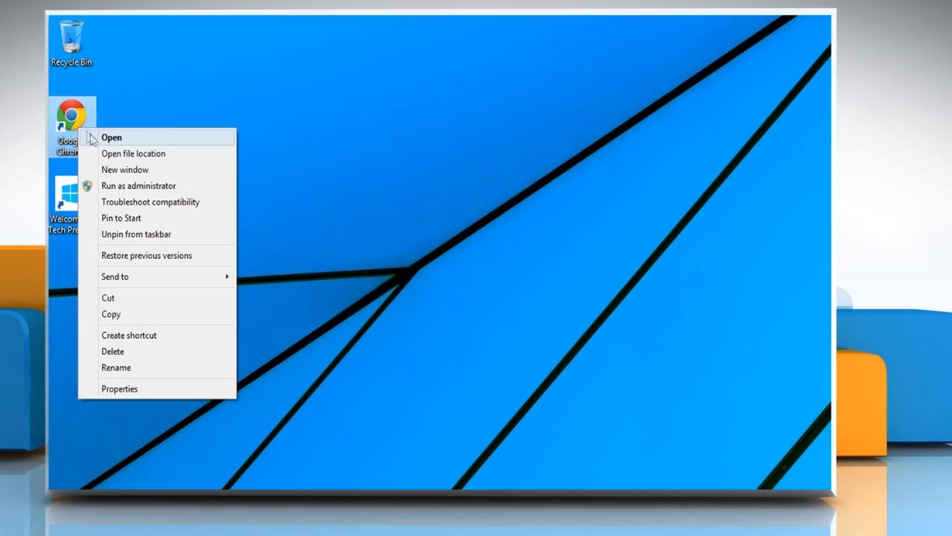
left_click(111, 137)
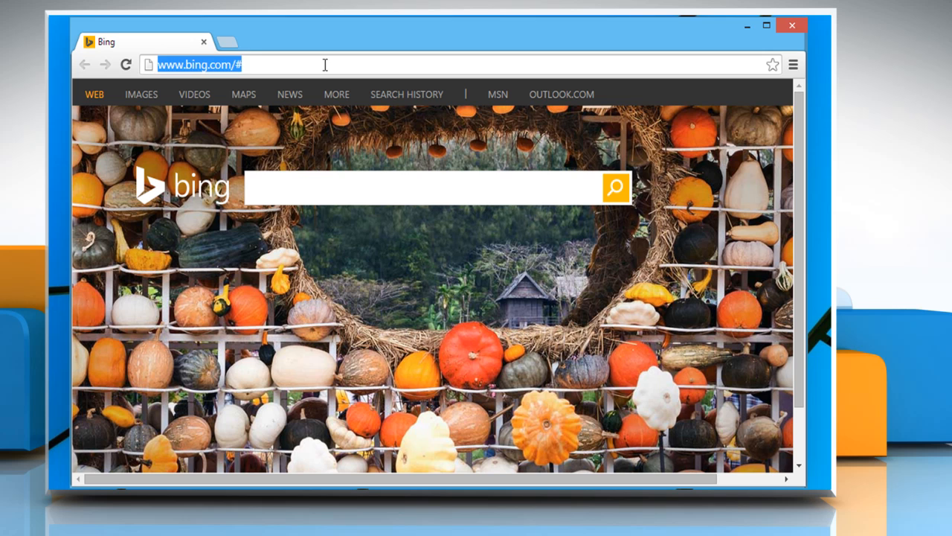
key("Delete")
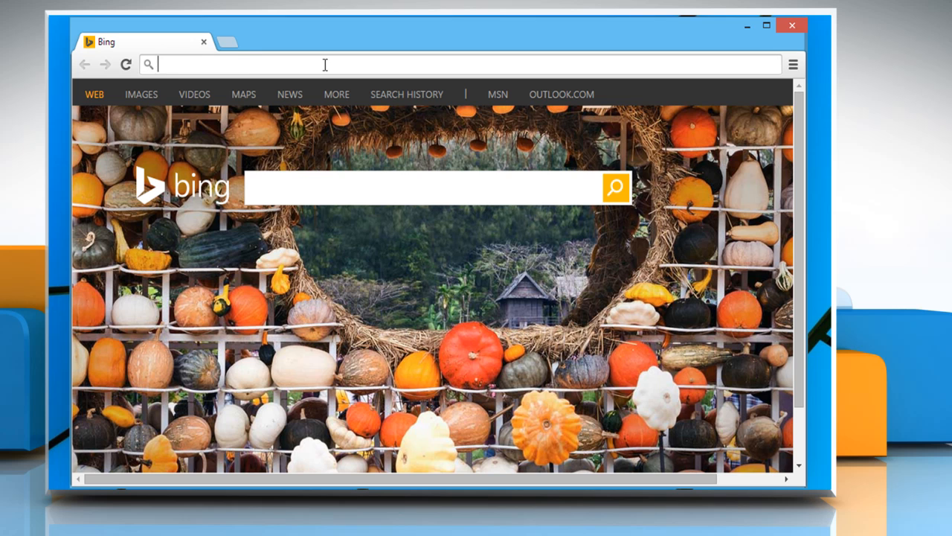
type("www.linkedin.com")
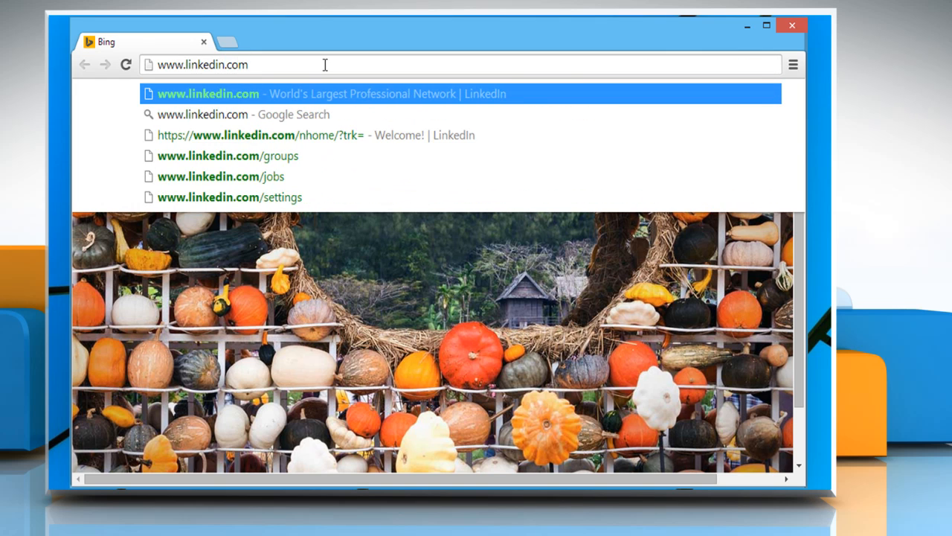
left_click(209, 93)
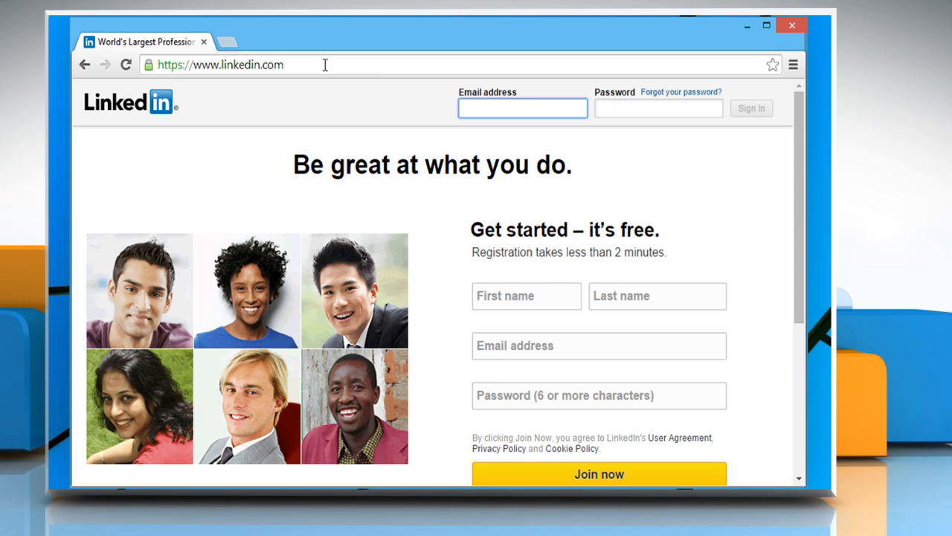
mouse_move(558, 109)
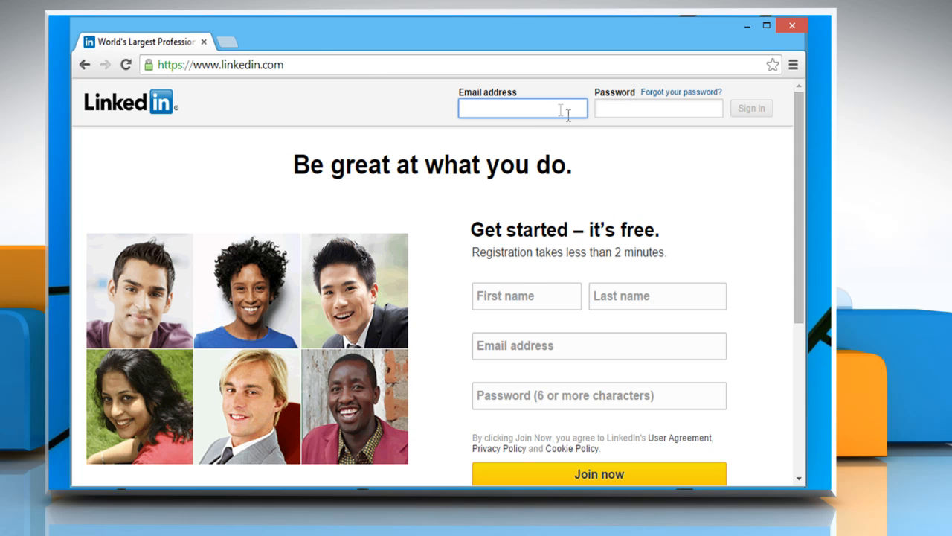
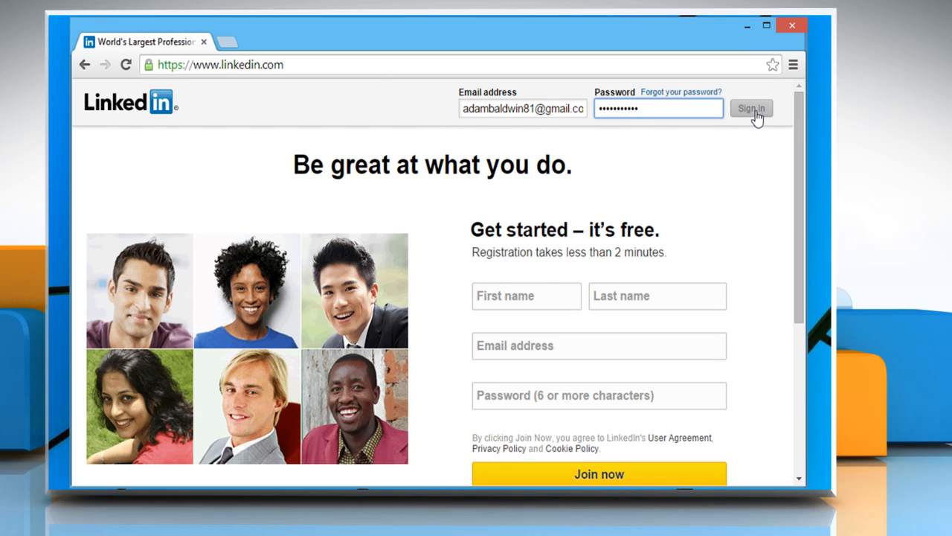
left_click(751, 108)
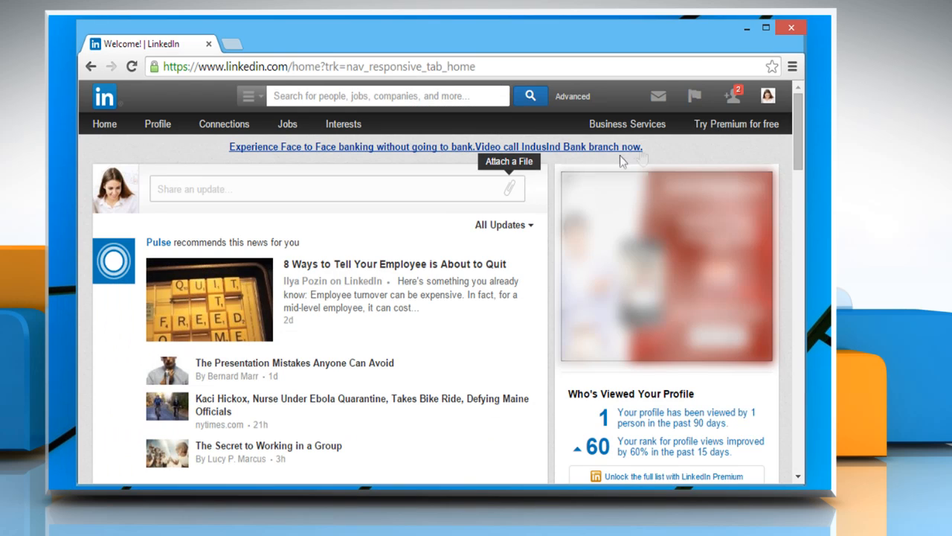
Open Account & Settings from the profile picture menu
left_click(768, 95)
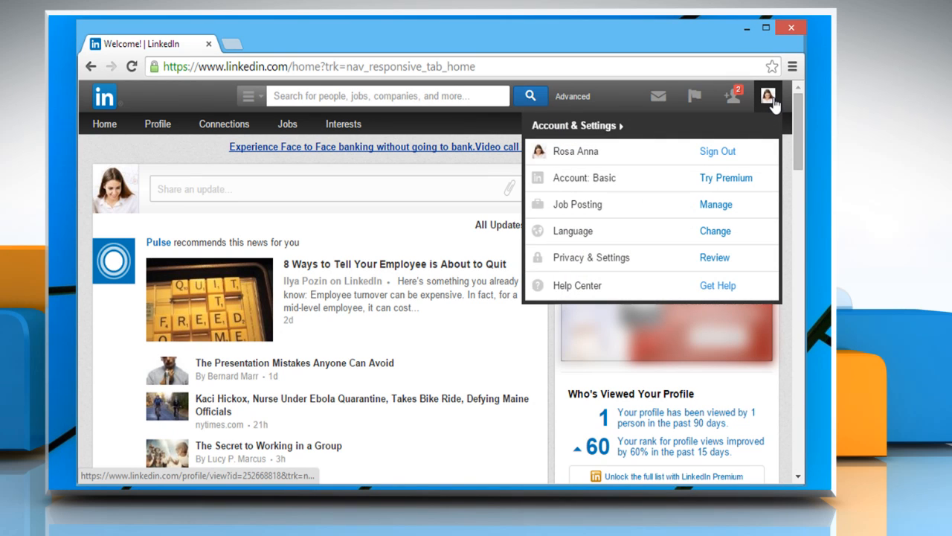
mouse_move(763, 115)
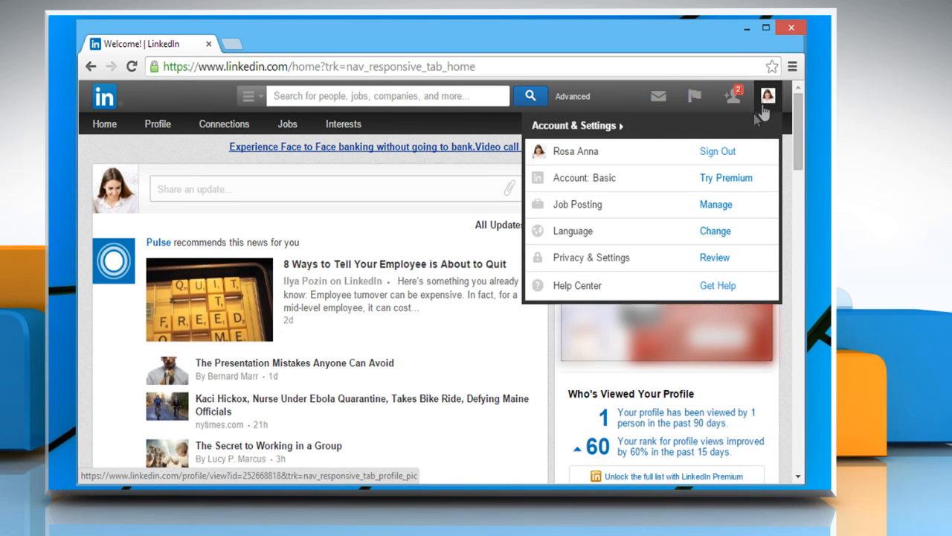
mouse_move(640, 264)
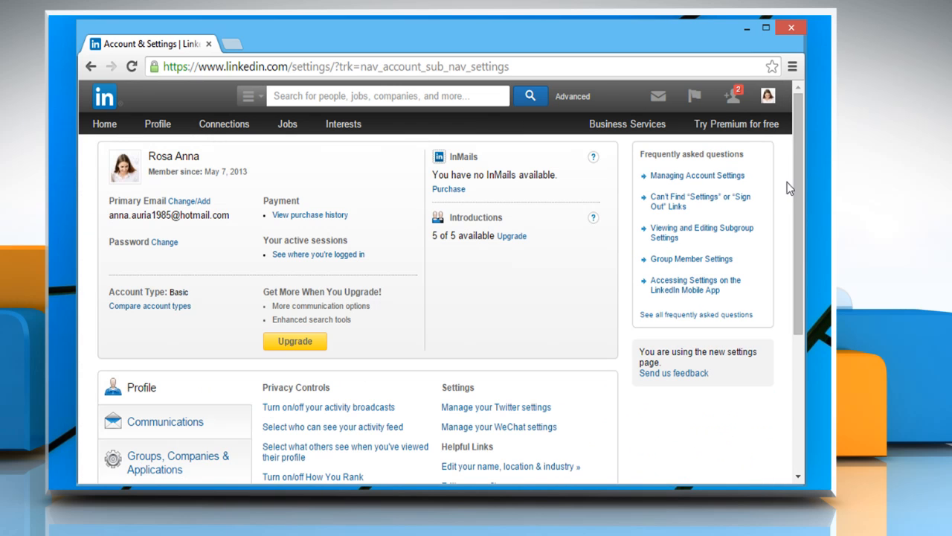
Choose Close your account from the settings page's Helpful Links
scroll("down", 3)
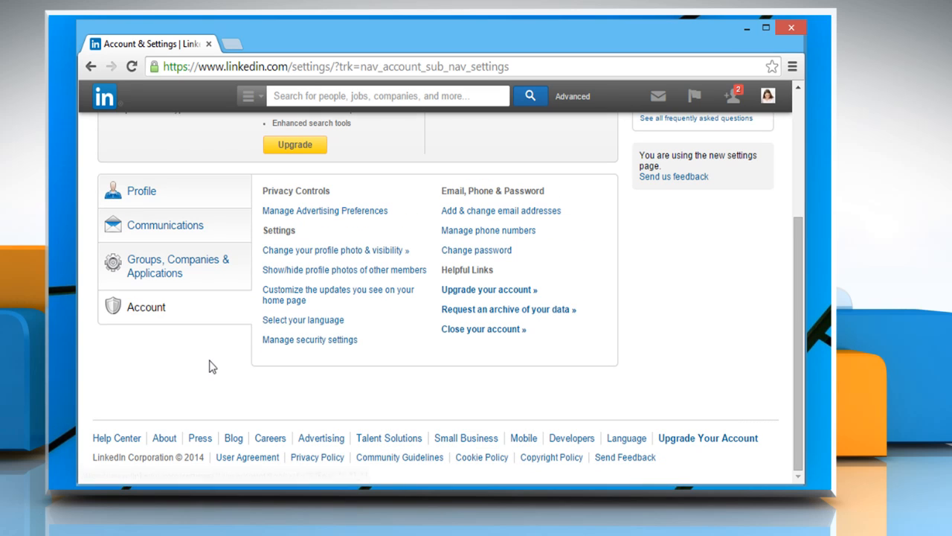
mouse_move(517, 287)
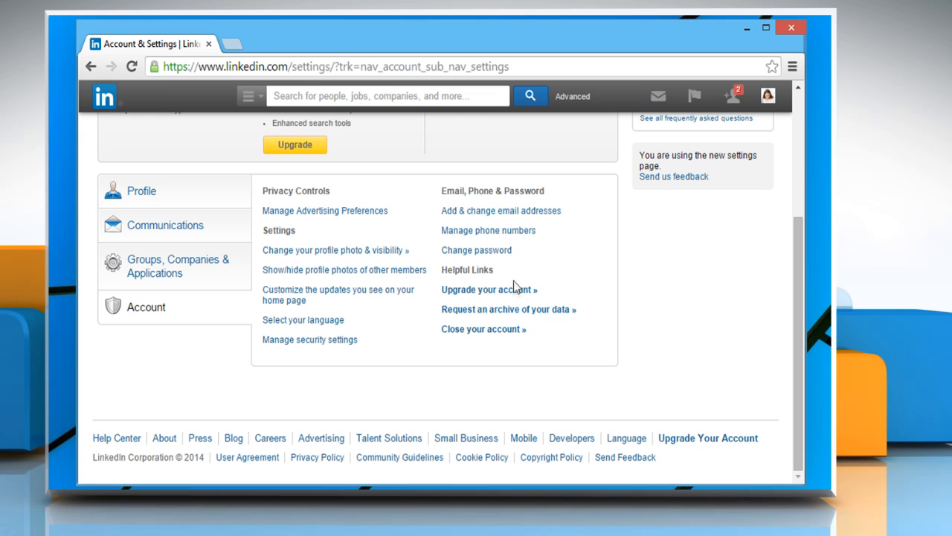
mouse_move(484, 329)
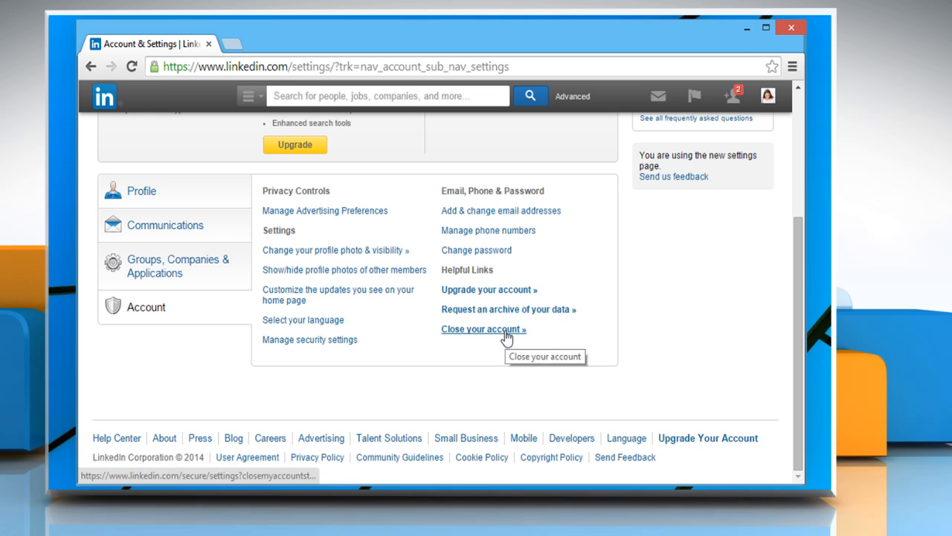
left_click(482, 329)
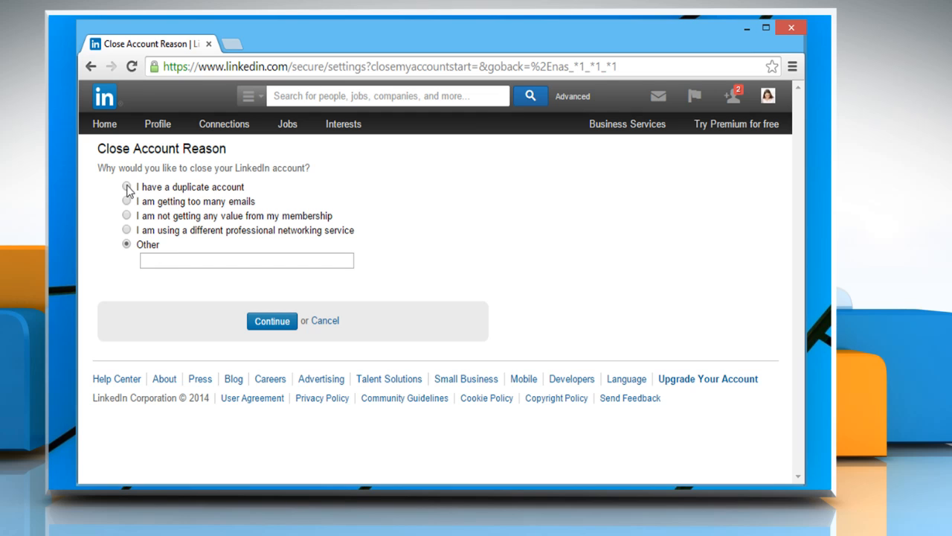
Close the account with 'I have a duplicate account' as the reason, verifying the account first
left_click(126, 187)
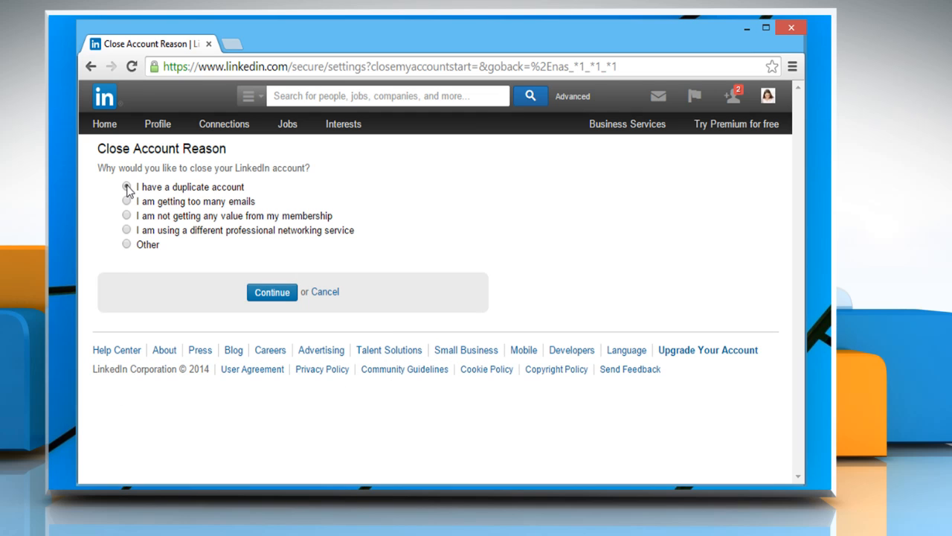
left_click(126, 186)
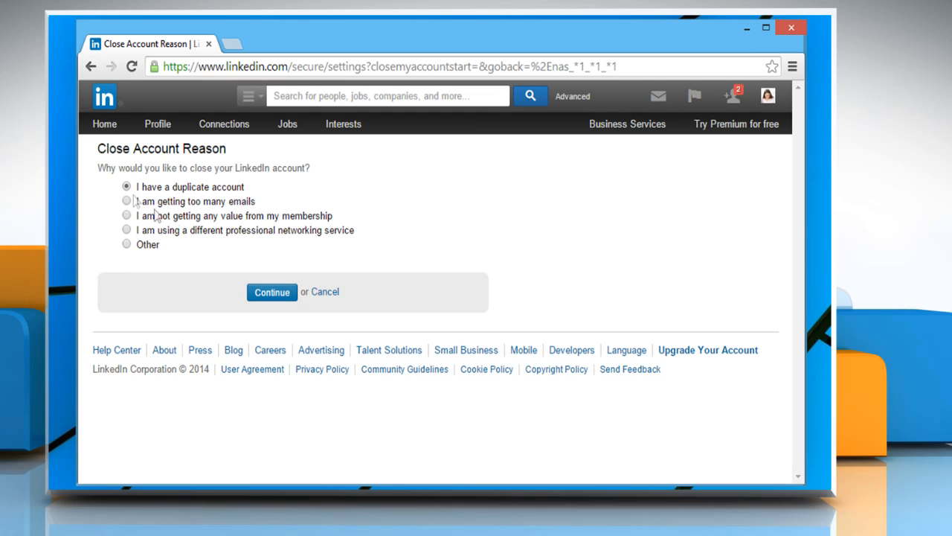
left_click(271, 292)
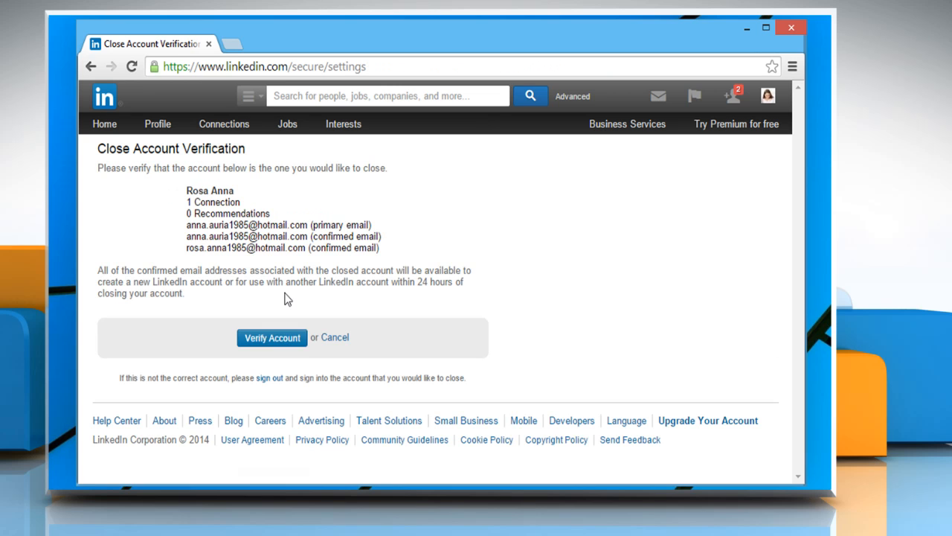
mouse_move(273, 337)
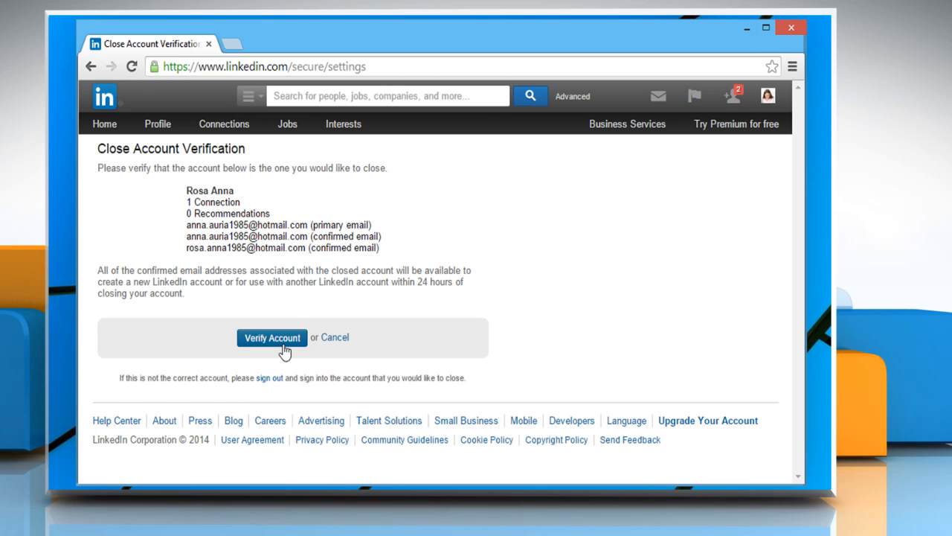
left_click(271, 337)
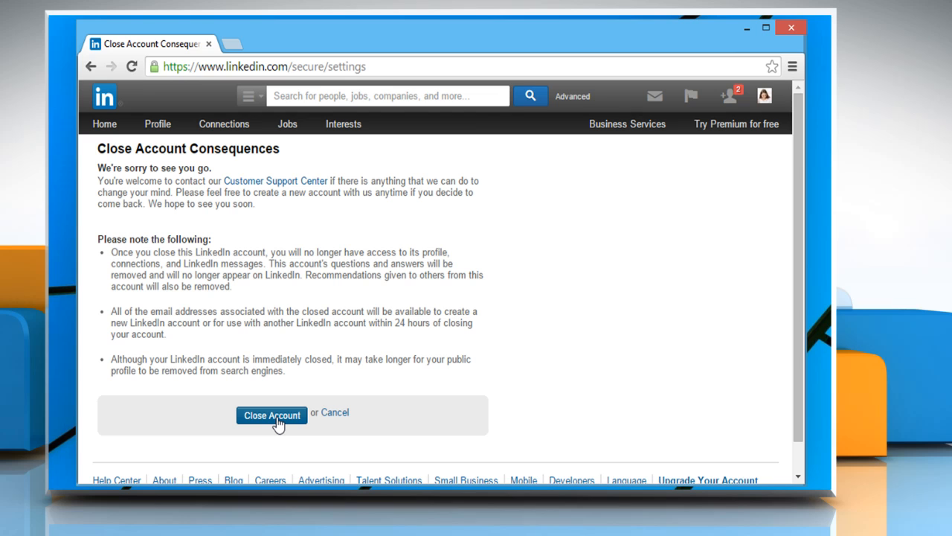
left_click(271, 415)
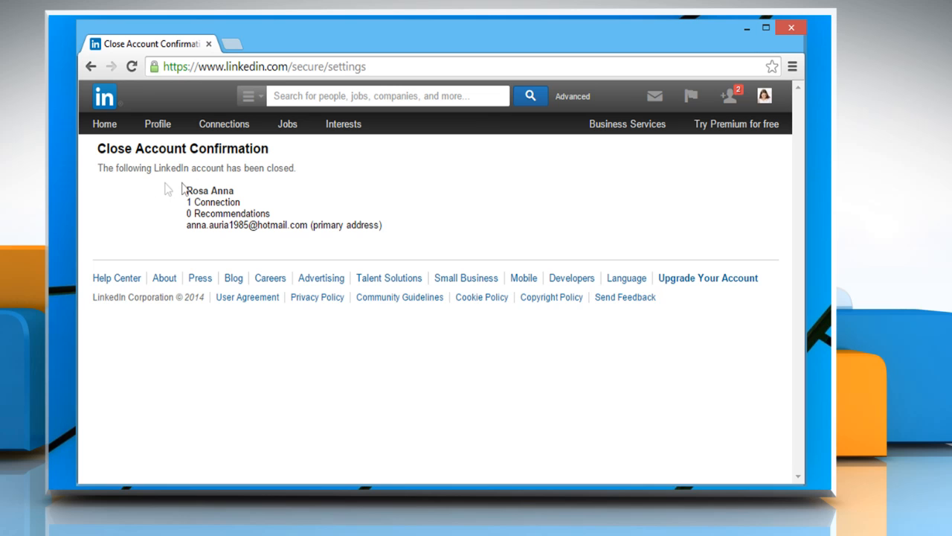
mouse_move(255, 214)
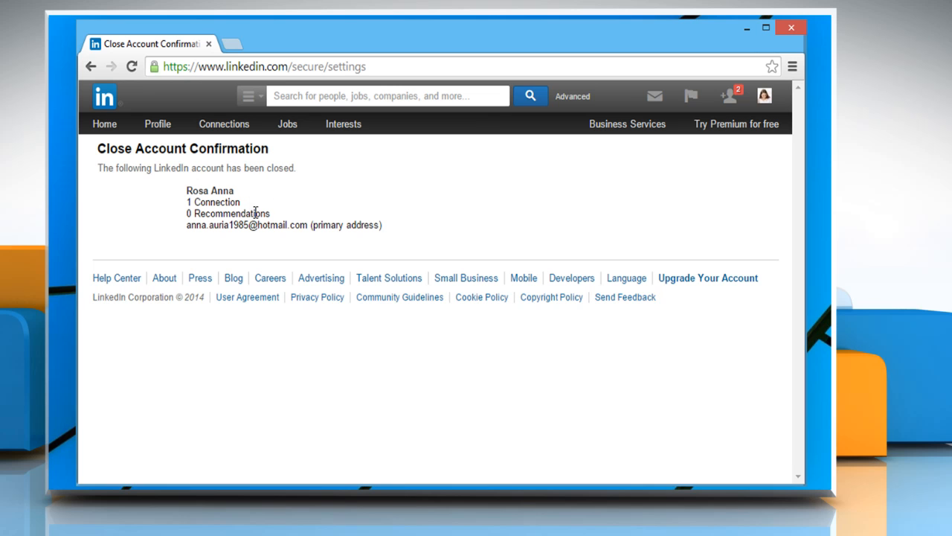